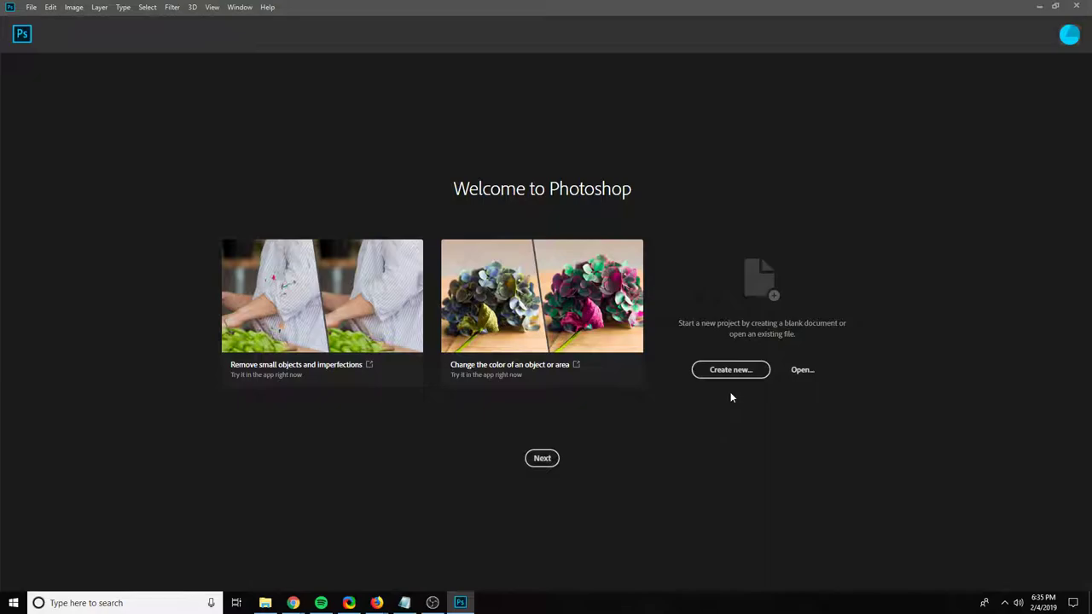
Start a new 1280x720 px document with a transparent background.
{"action": "left_click", "coordinate": [730, 369]}
{"action": "type", "text": "1280"}
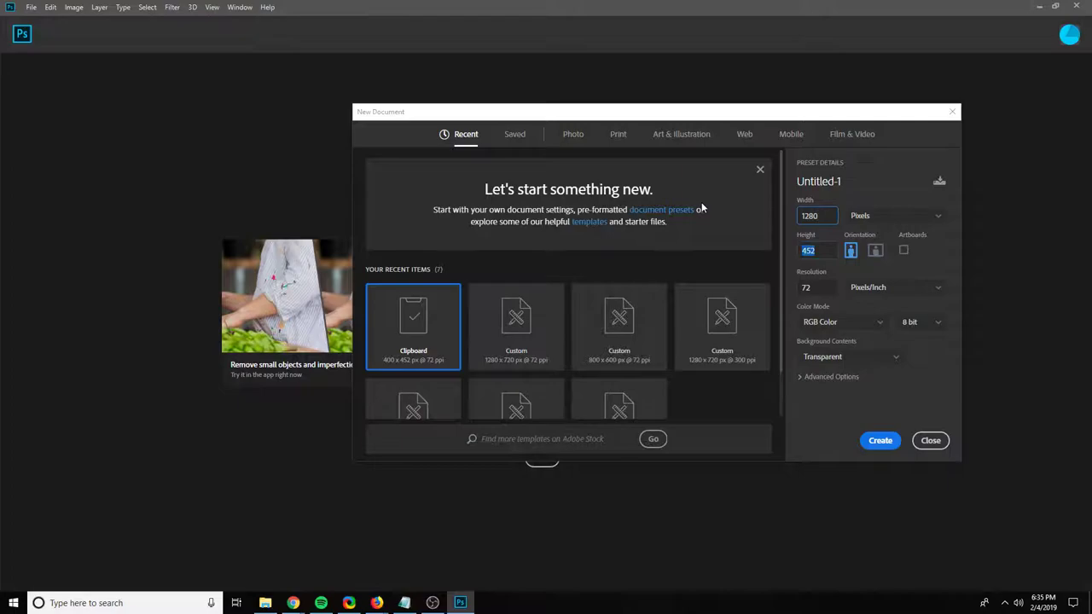
{"action": "left_click", "coordinate": [516, 327]}
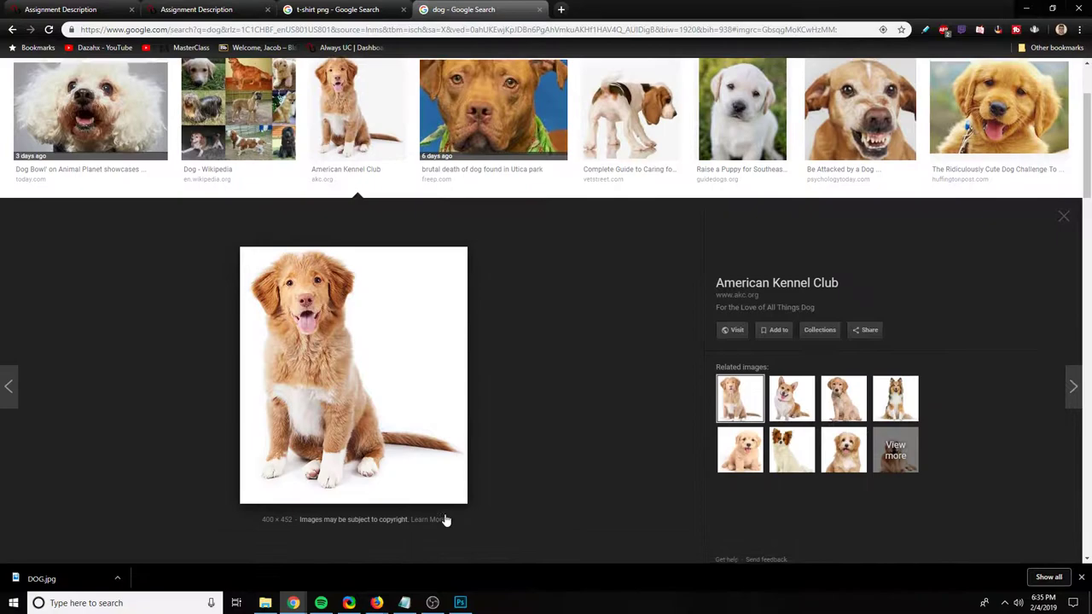
Scroll the dog image results and return to Photoshop.
{"action": "scroll", "scroll_direction": "down", "scroll_amount": 3}
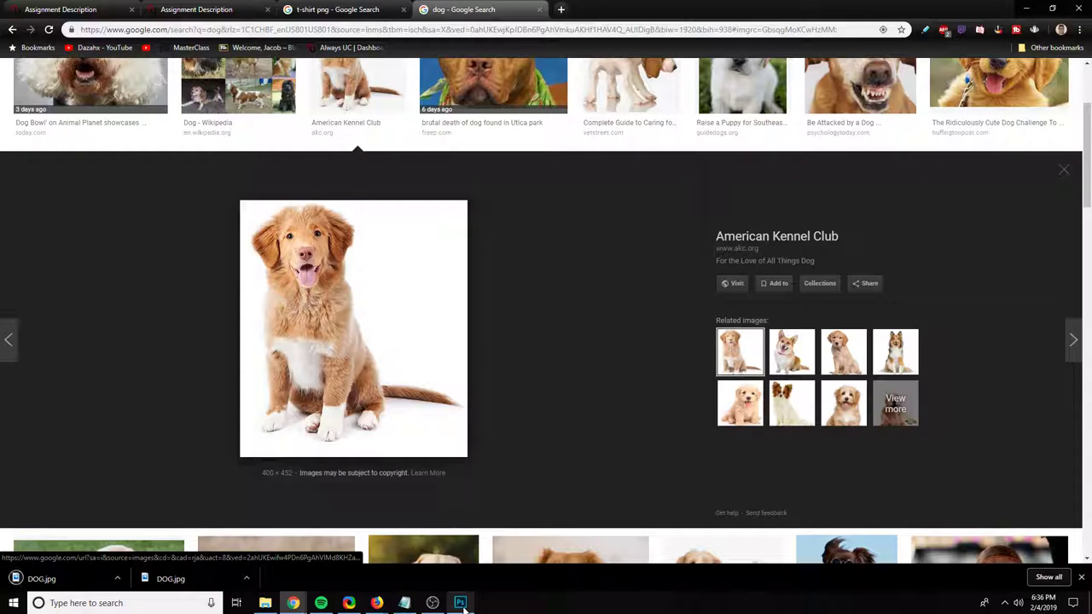
{"action": "left_click", "coordinate": [460, 603]}
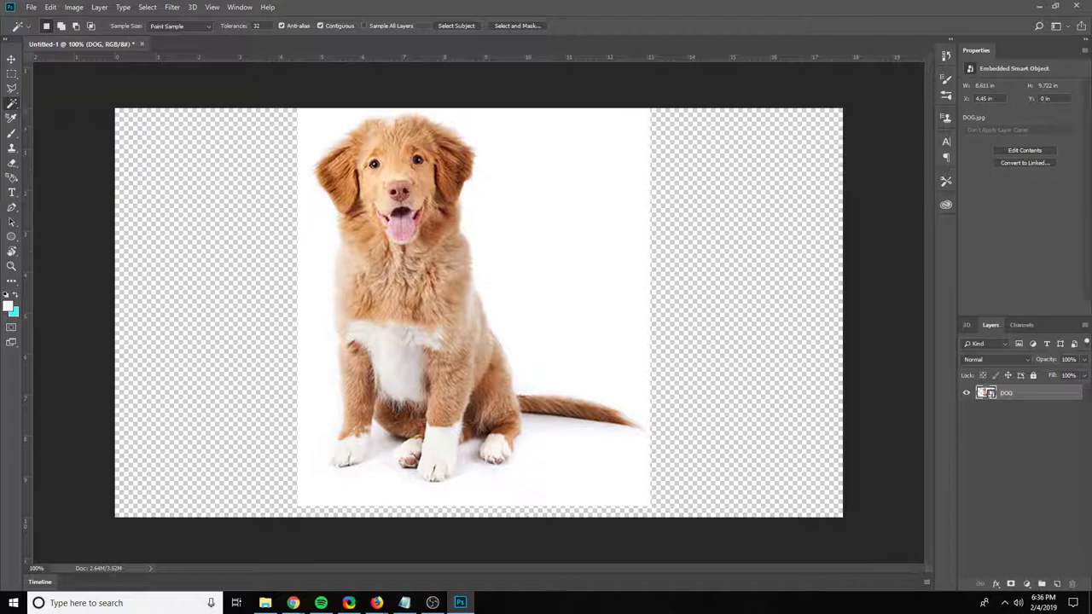
Select the white background around the placed DOG puppy, then return to Chrome.
{"action": "left_click", "coordinate": [456, 24]}
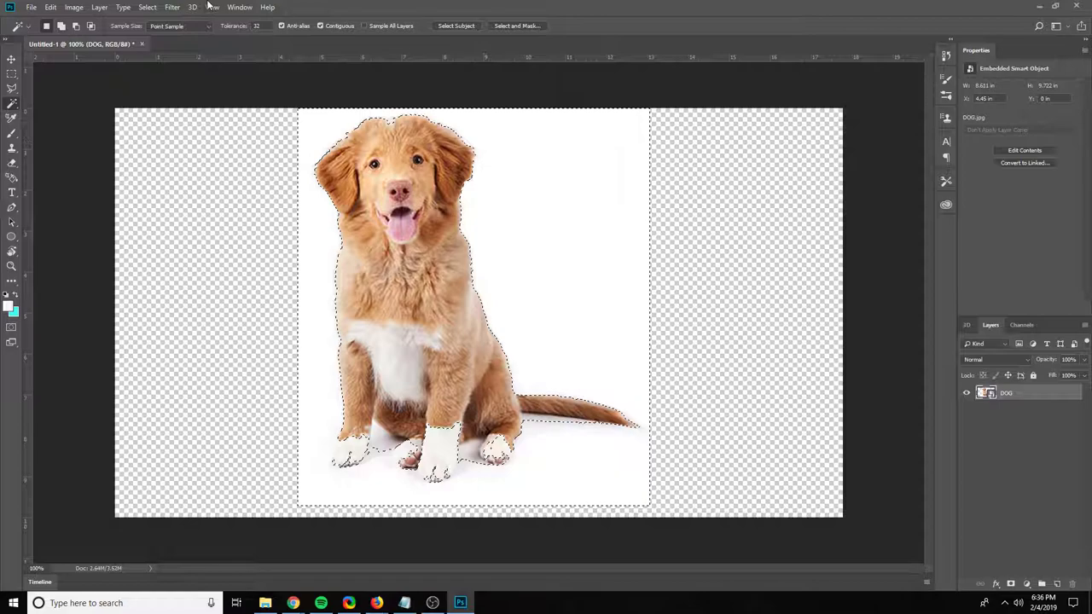
{"action": "left_click", "coordinate": [147, 7]}
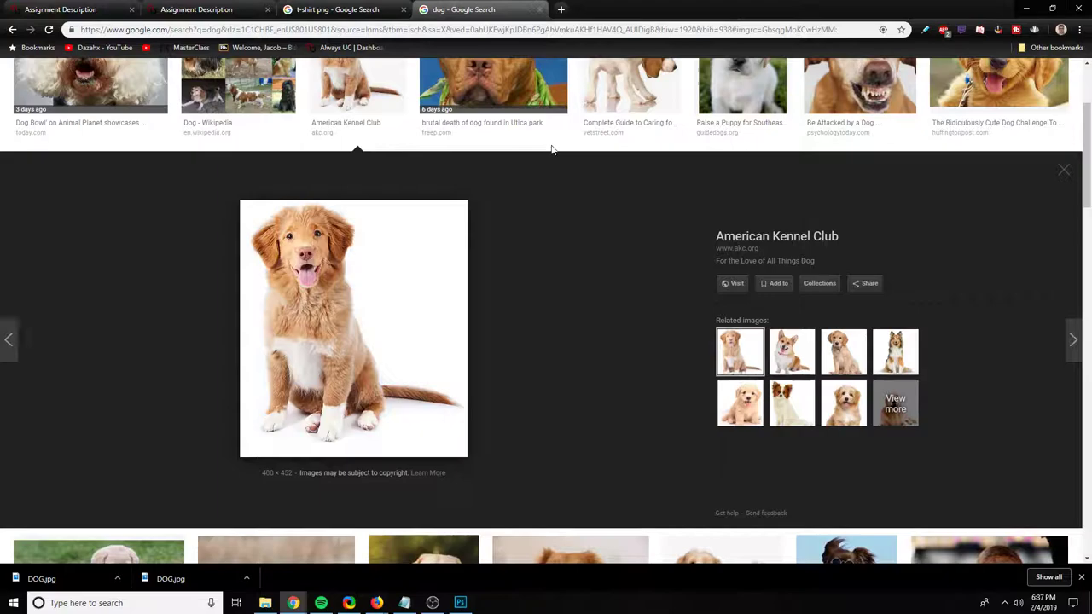
Switch to the 't-shirt png' Google Images results tab.
{"action": "left_click", "coordinate": [337, 10]}
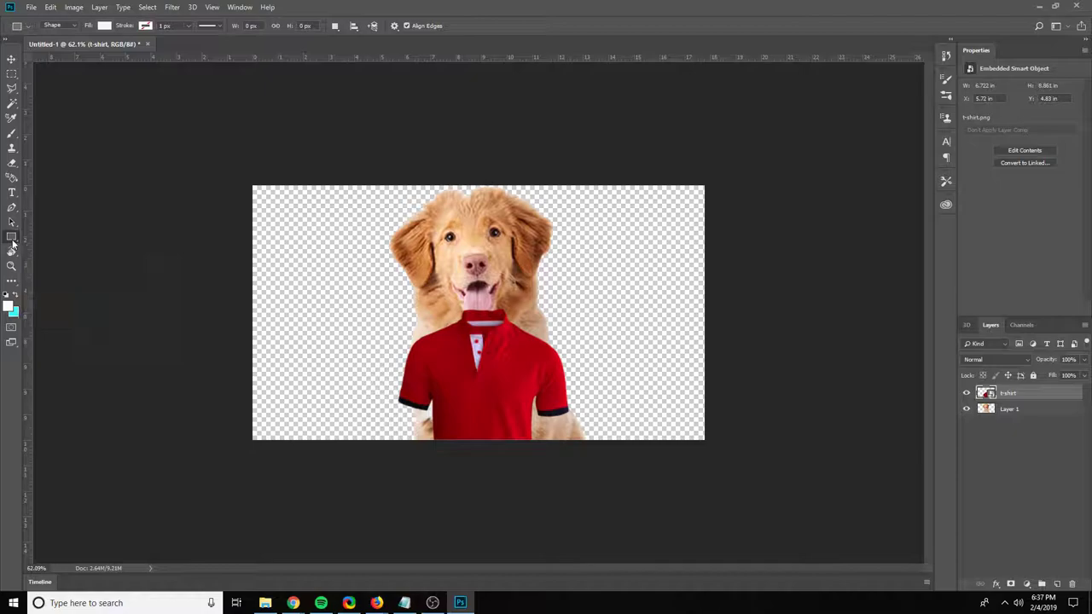
Set the border rectangle's fill and stroke, framing the canvas with a thick black outline.
{"action": "left_click", "coordinate": [104, 26]}
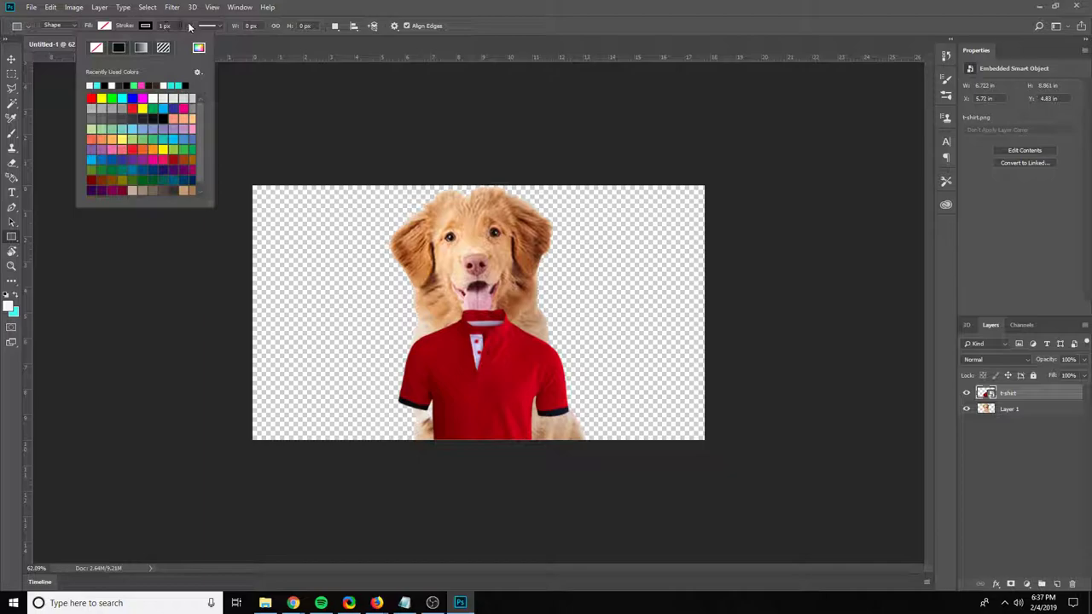
{"action": "left_click", "coordinate": [708, 443]}
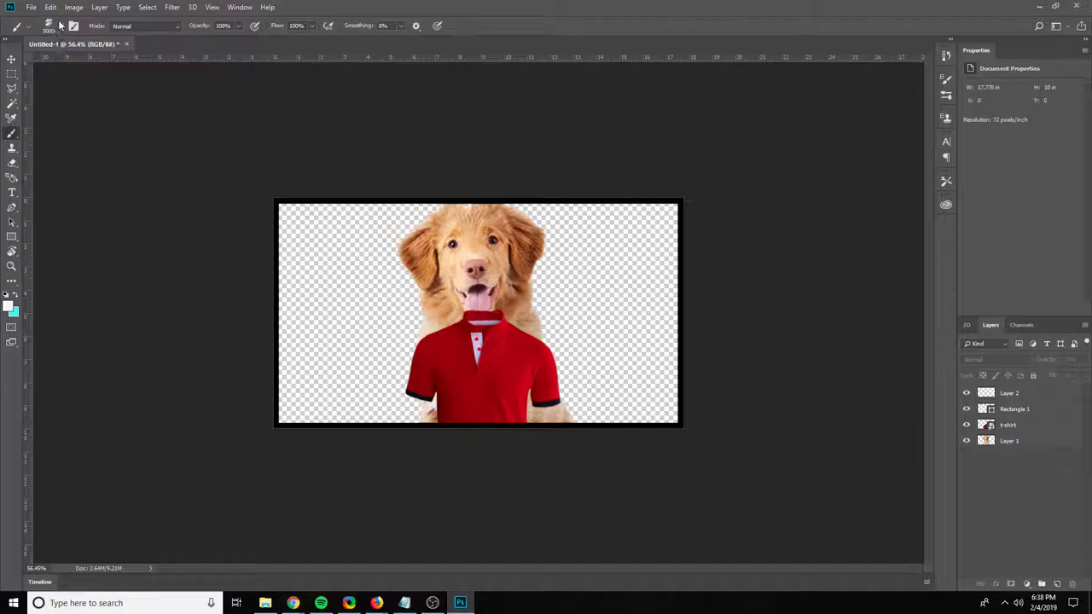
Add a new layer and set the foreground colour to blue.
{"action": "left_click", "coordinate": [1009, 392]}
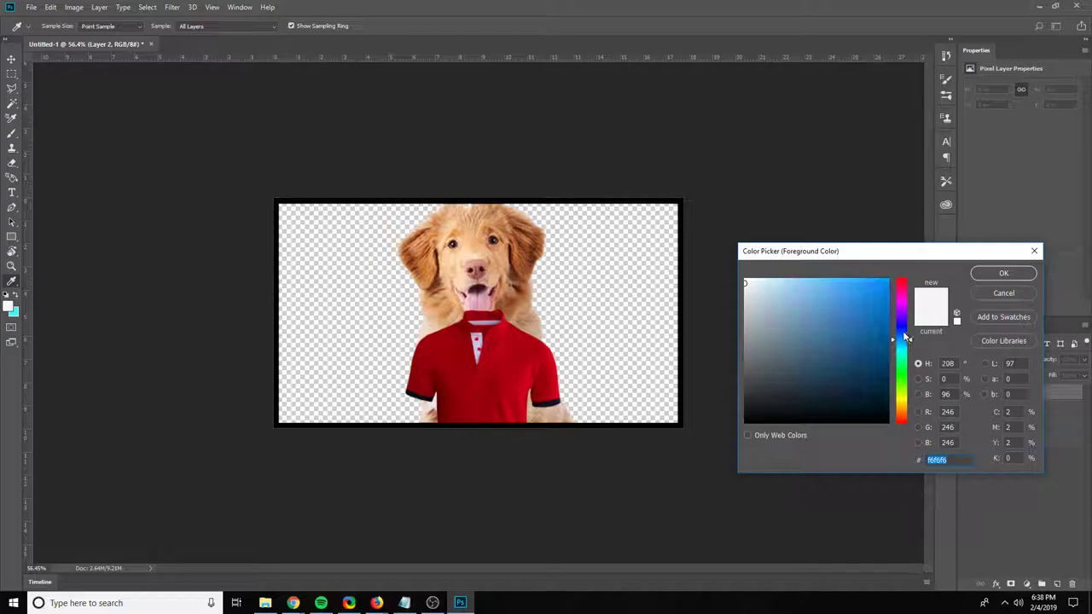
{"action": "left_click", "coordinate": [847, 279]}
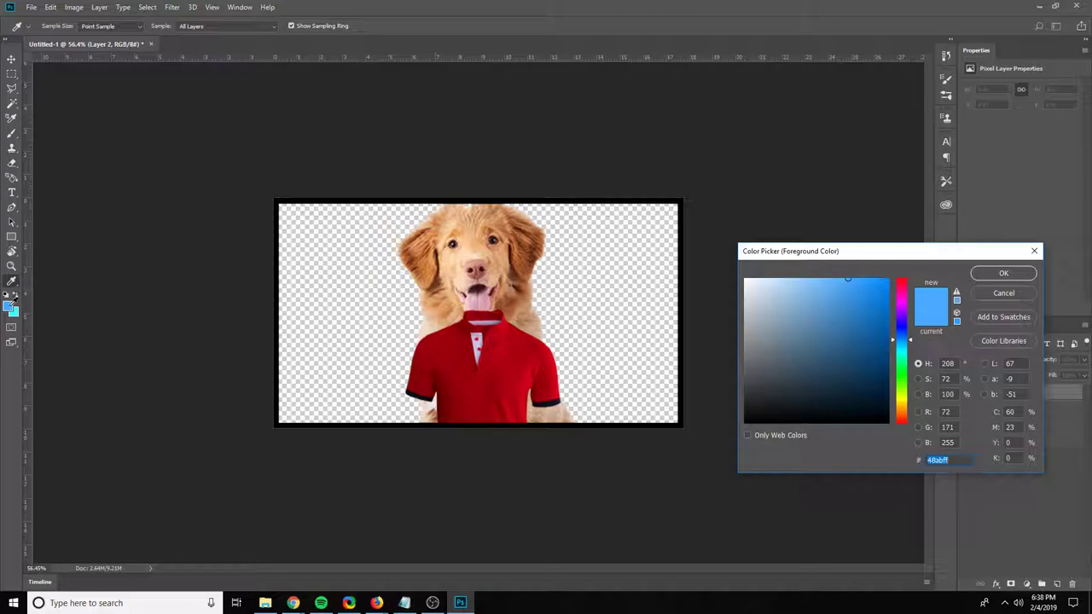
{"action": "left_click", "coordinate": [1003, 273]}
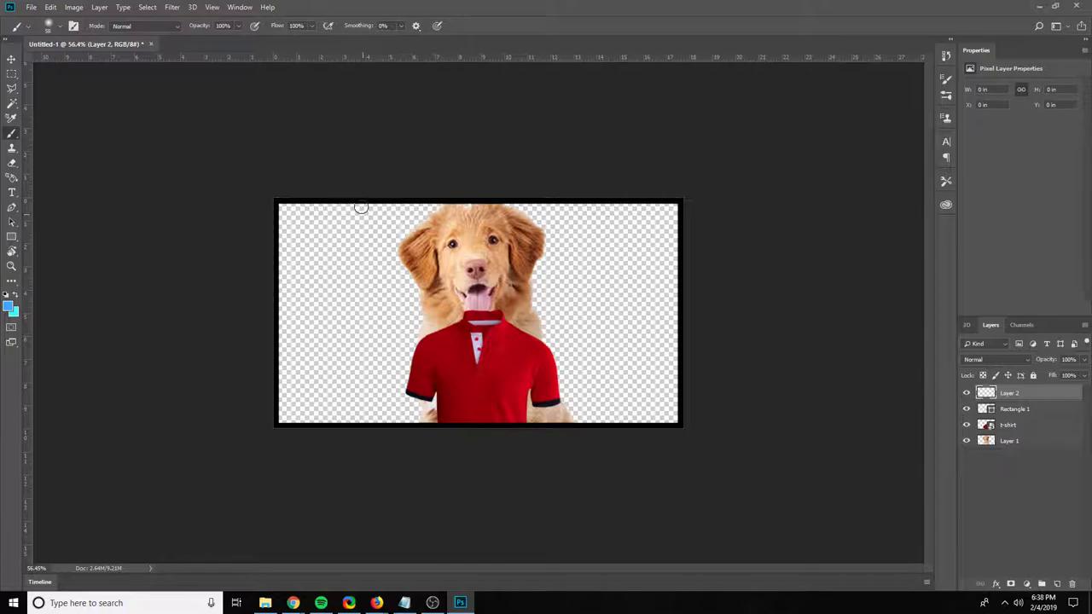
Paint blue hair strokes across the puppy's head.
{"action": "left_click_drag", "start_coordinate": [435, 209], "coordinate": [395, 284]}
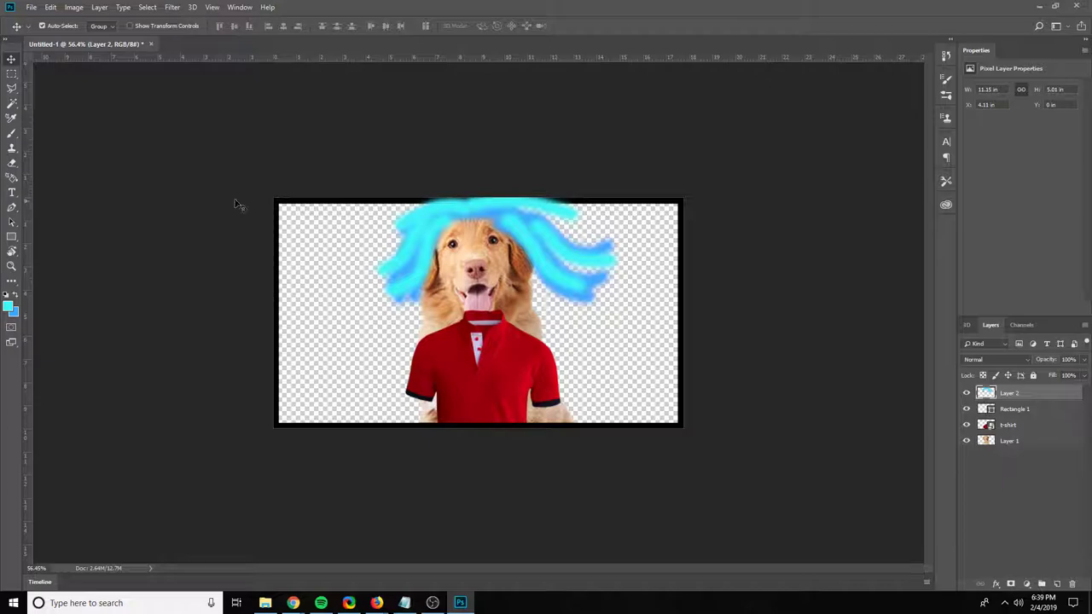
{"action": "left_click_drag", "start_coordinate": [294, 217], "coordinate": [376, 260]}
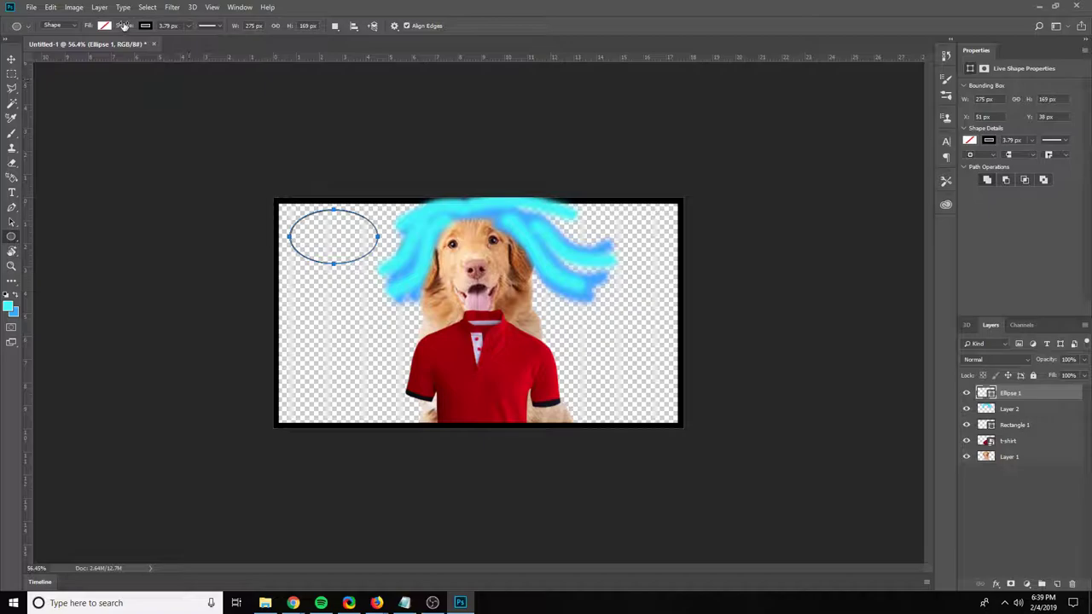
Fill an oval with orange and write 'I'm a human' inside it.
{"action": "left_click", "coordinate": [105, 26]}
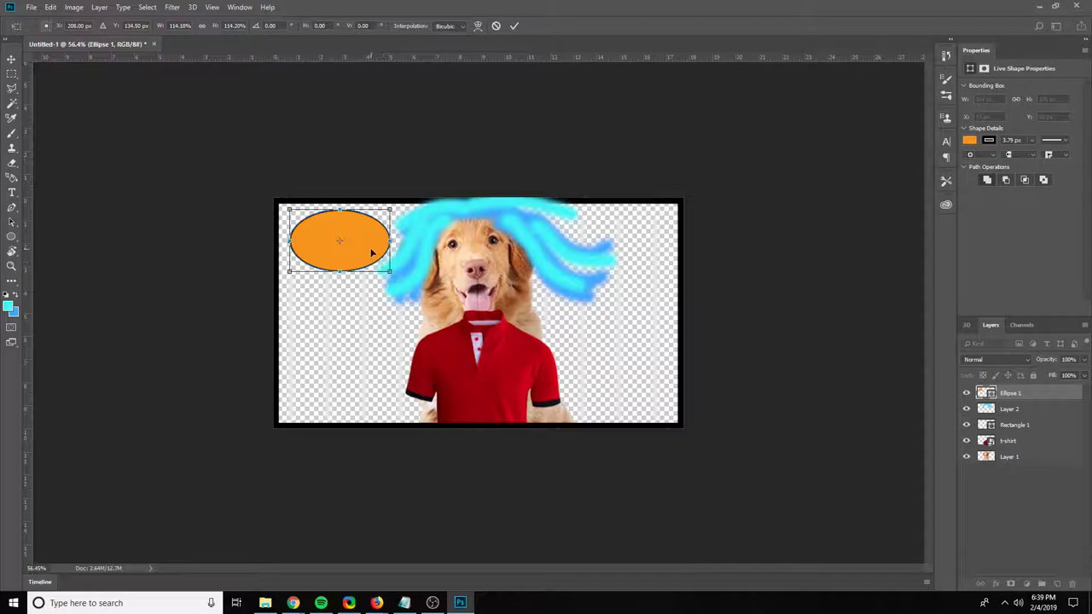
{"action": "left_click", "coordinate": [11, 191]}
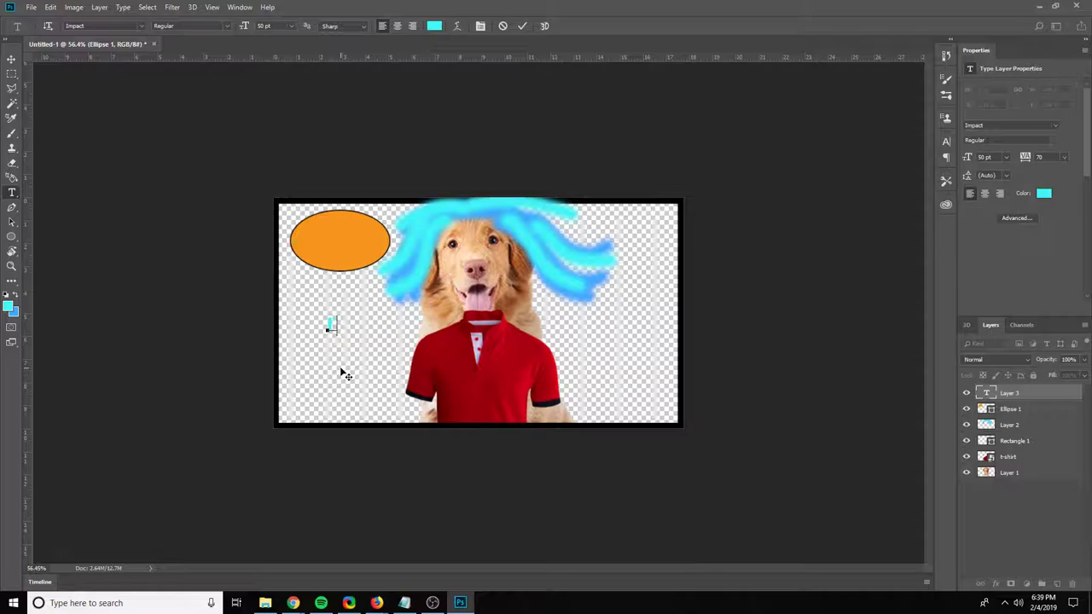
{"action": "type", "text": "I'm a human"}
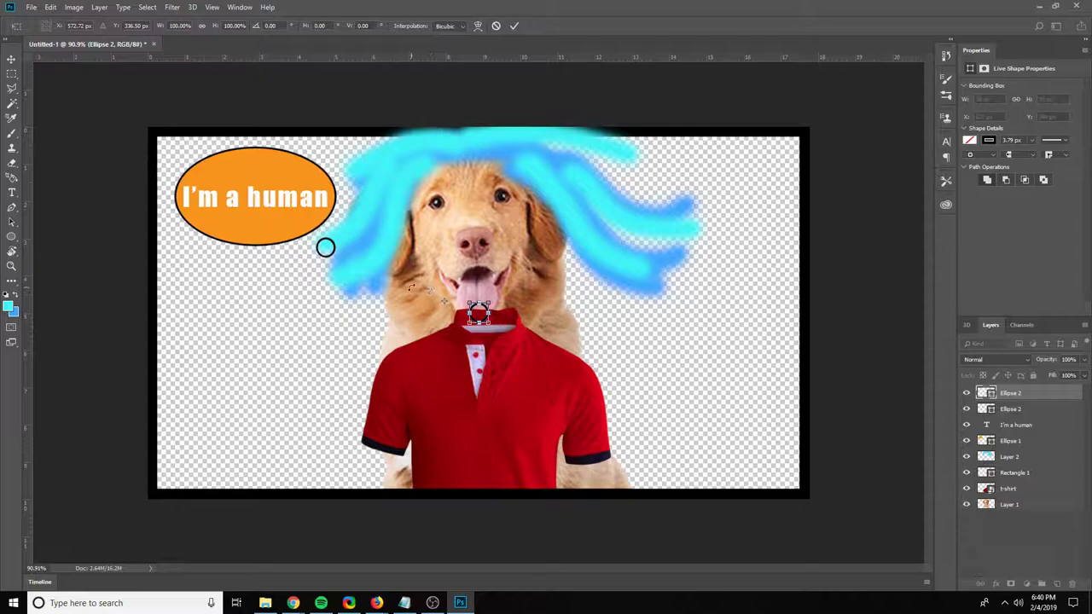
Move two small circles between the bubble and the puppy's head, then add a new layer.
{"action": "left_click_drag", "start_coordinate": [478, 313], "coordinate": [350, 266]}
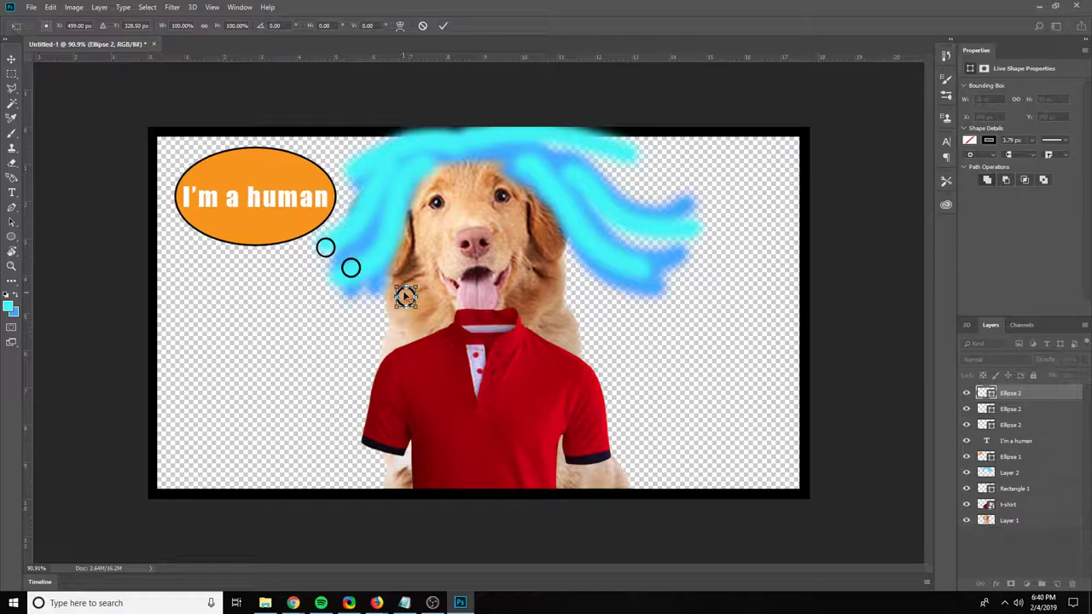
{"action": "left_click_drag", "start_coordinate": [405, 296], "coordinate": [371, 287]}
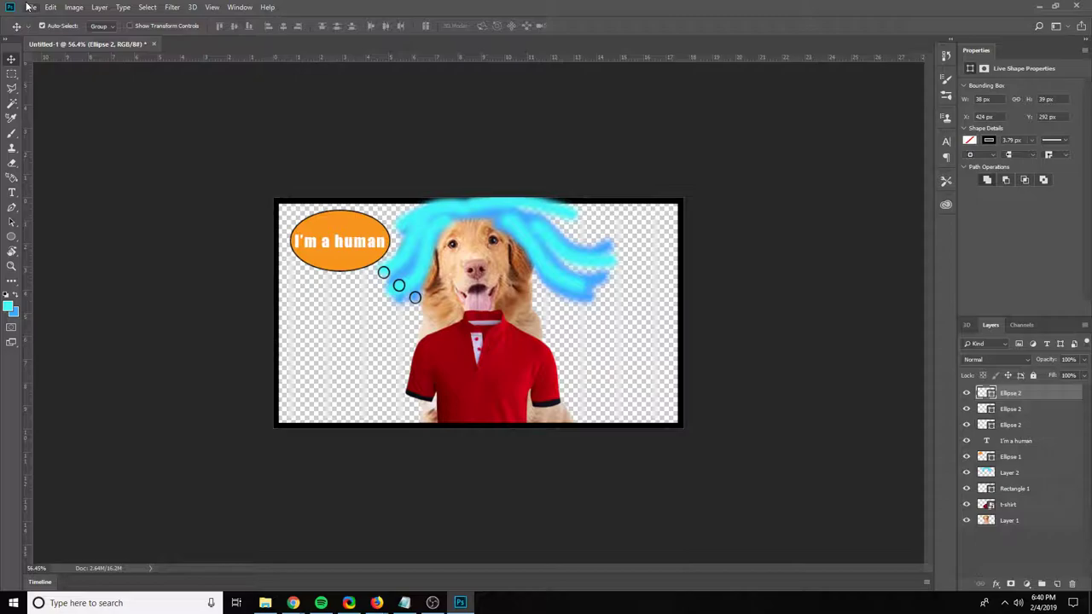
{"action": "left_click", "coordinate": [1010, 583]}
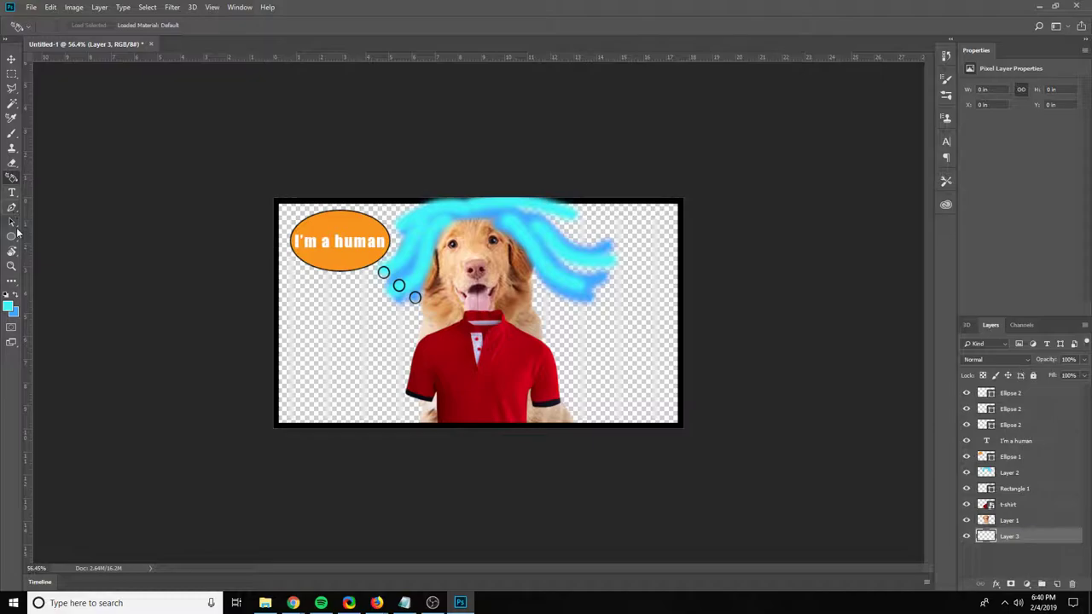
{"action": "mouse_move", "coordinate": [12, 205]}
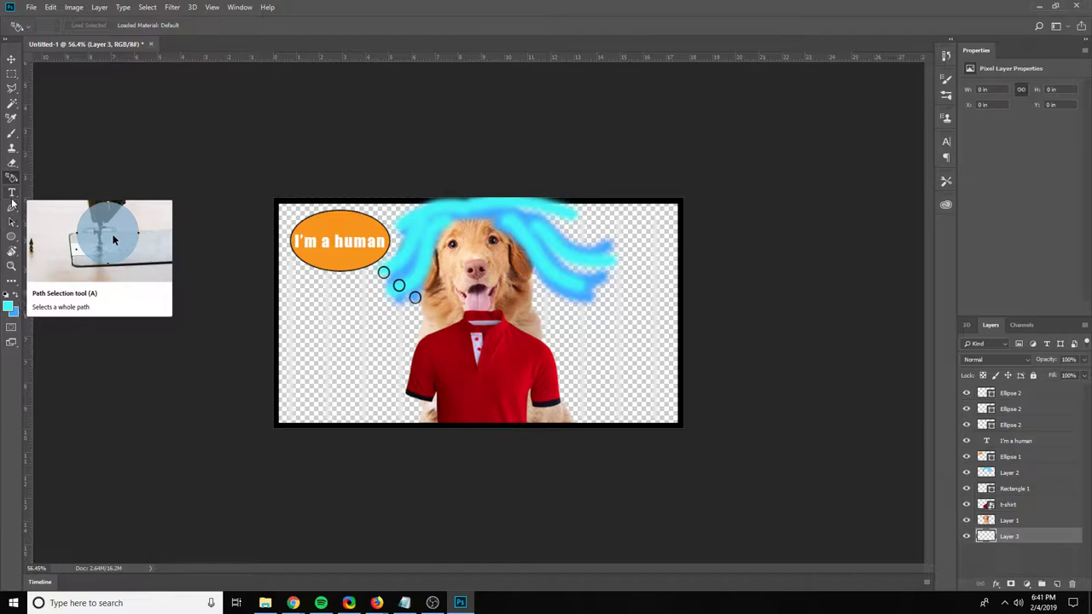
Use the toolbar to create the green background rectangle beneath everything.
{"action": "left_click", "coordinate": [12, 133]}
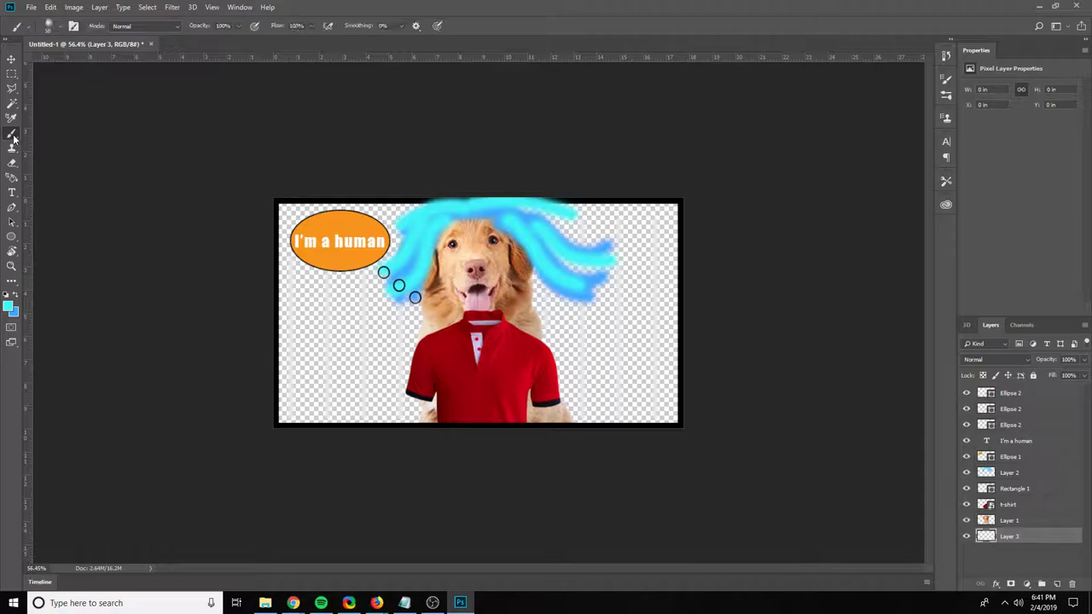
{"action": "left_click", "coordinate": [12, 136]}
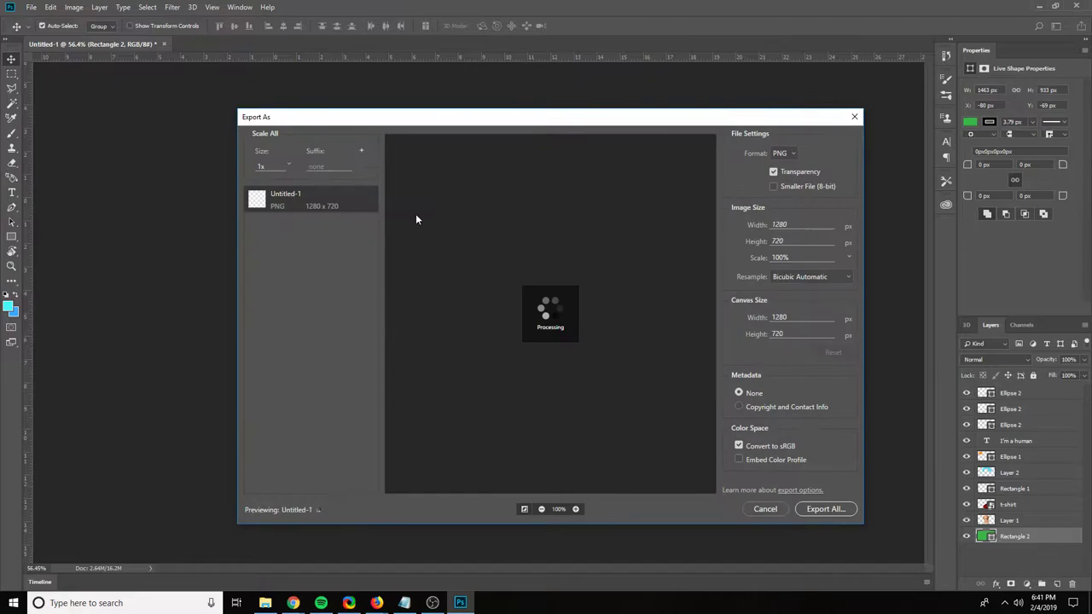
Export the composite as a JPG named 'Final Project'.
{"action": "left_click", "coordinate": [782, 153]}
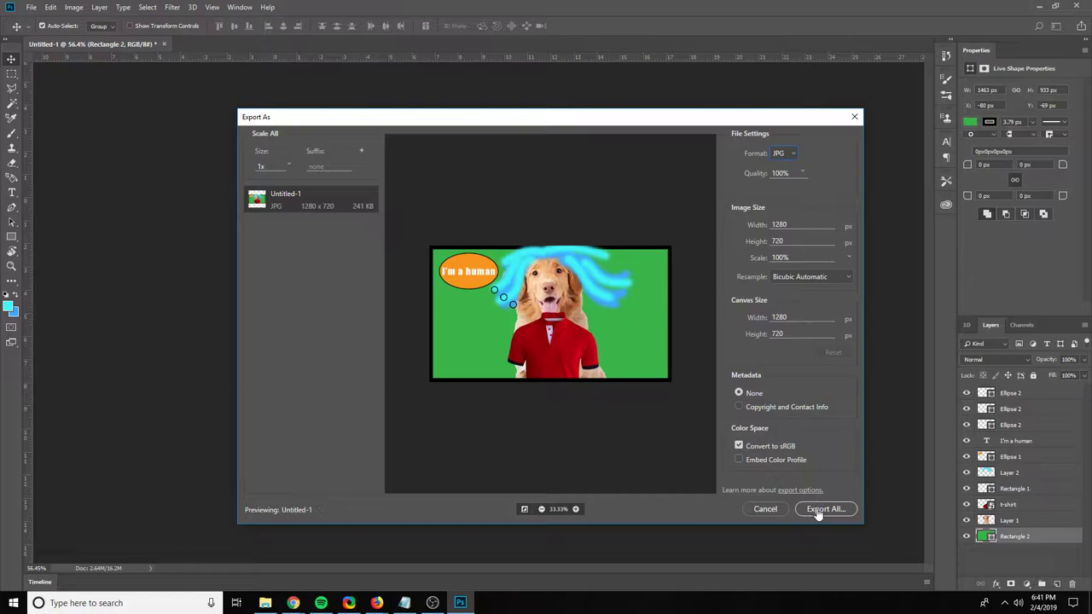
{"action": "left_click", "coordinate": [824, 508]}
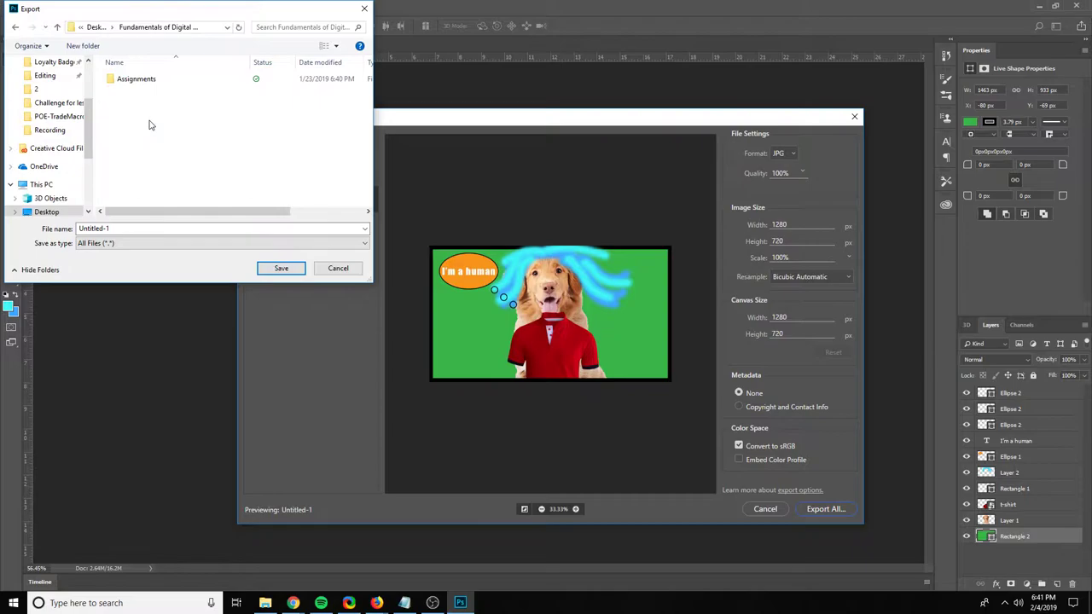
{"action": "type", "text": "Final Project"}
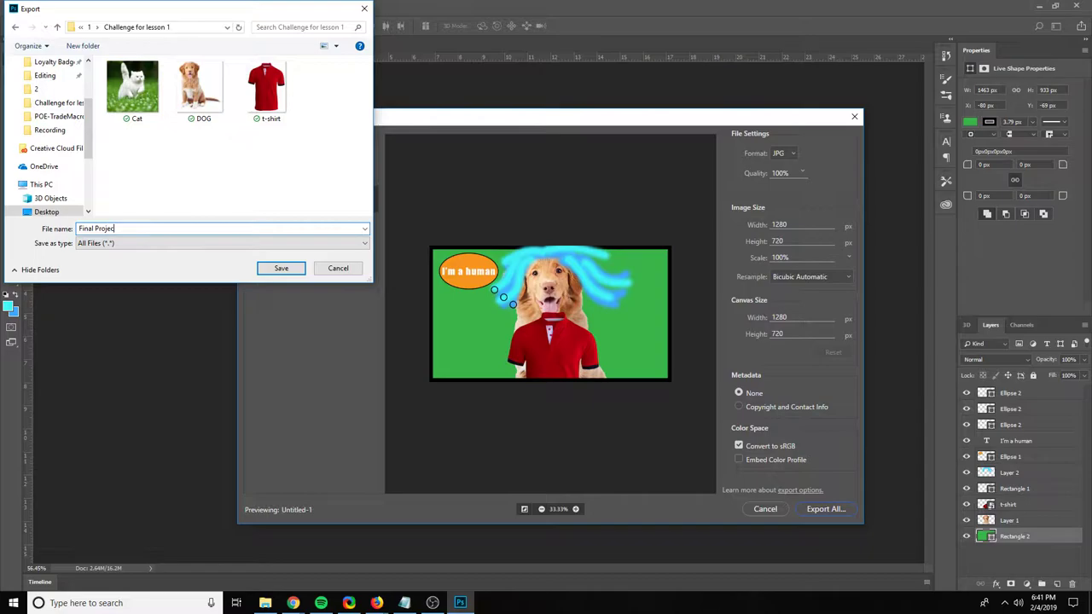